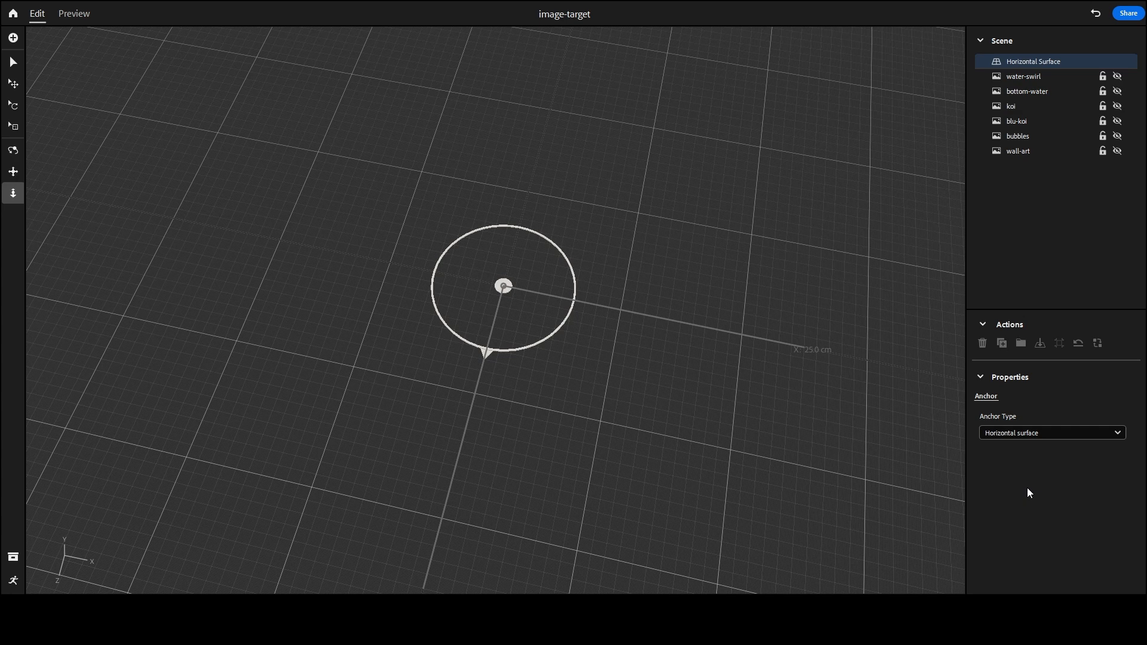
- Switch the scene anchor type to Image, using the koi picture as the target
click(1050, 432)
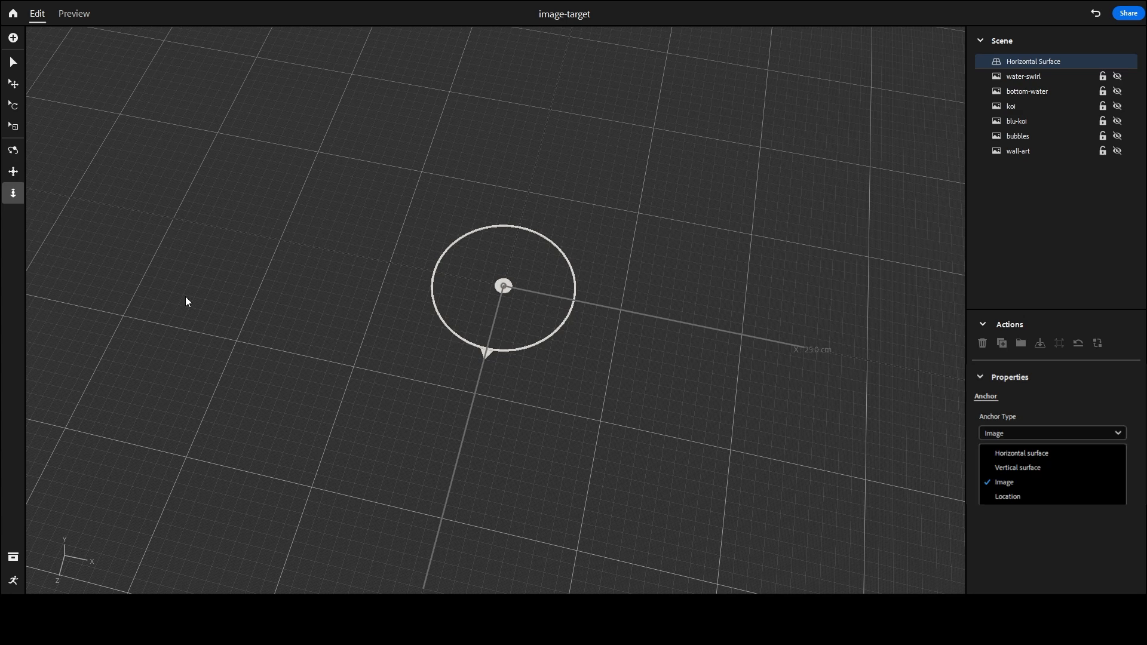
mouse_move(62, 317)
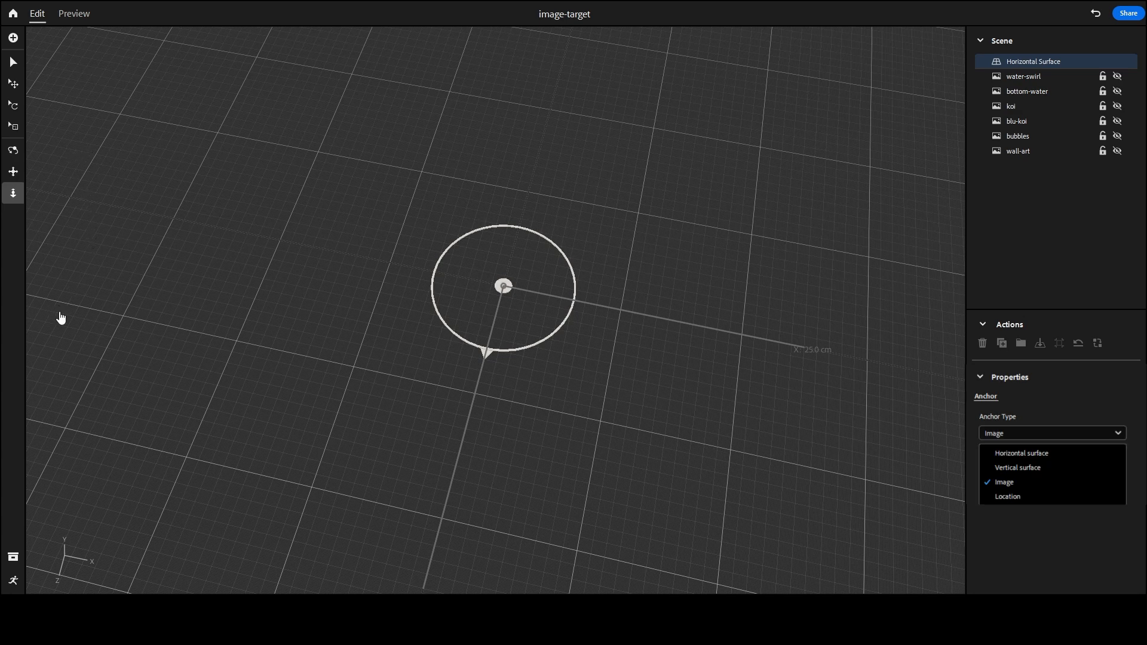
mouse_move(511, 105)
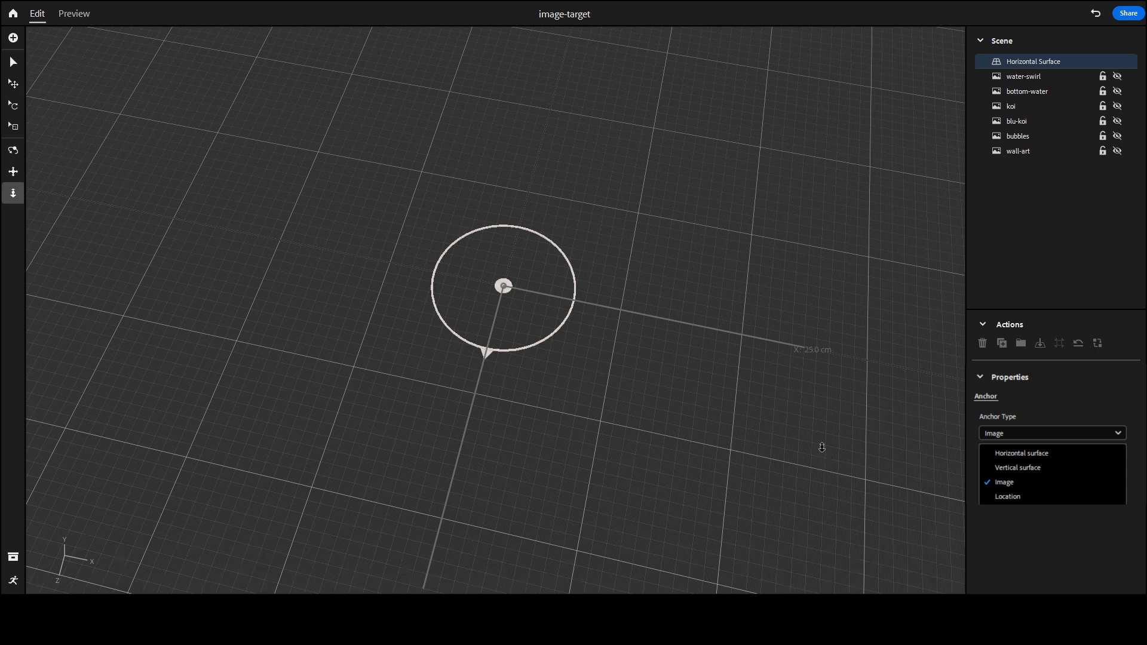
click(1003, 482)
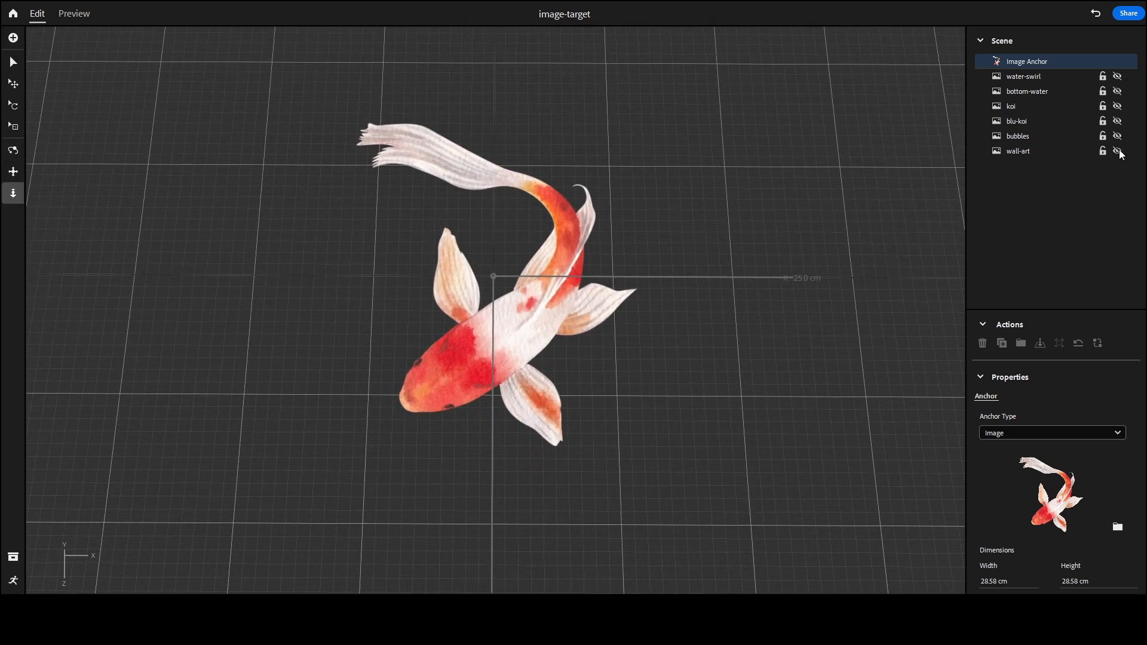
- Toggle the wall-art layer's visibility on, then back off so it stays hidden
click(1117, 151)
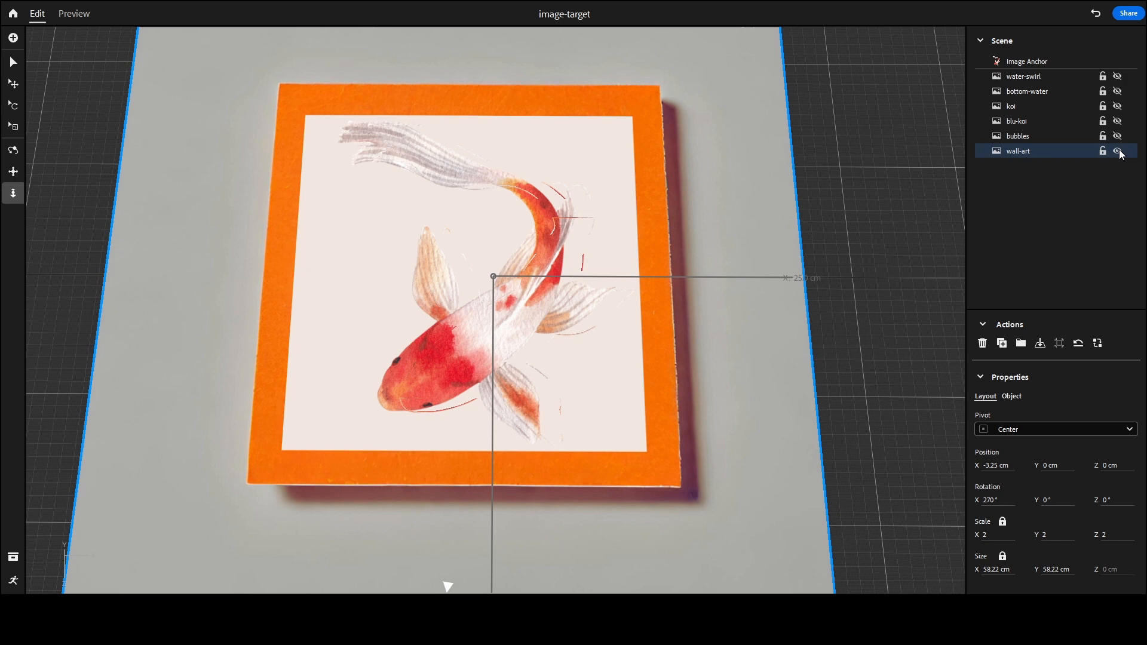
click(1117, 151)
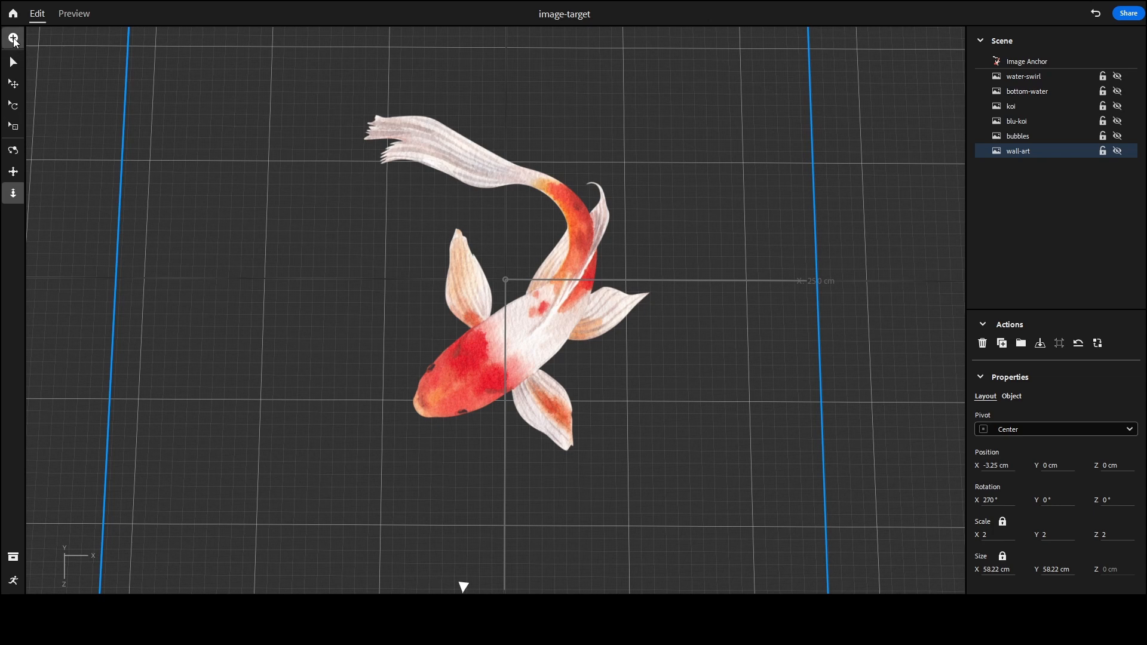
- Place the black ink-ring image '15' and set its X rotation to 270°
click(12, 37)
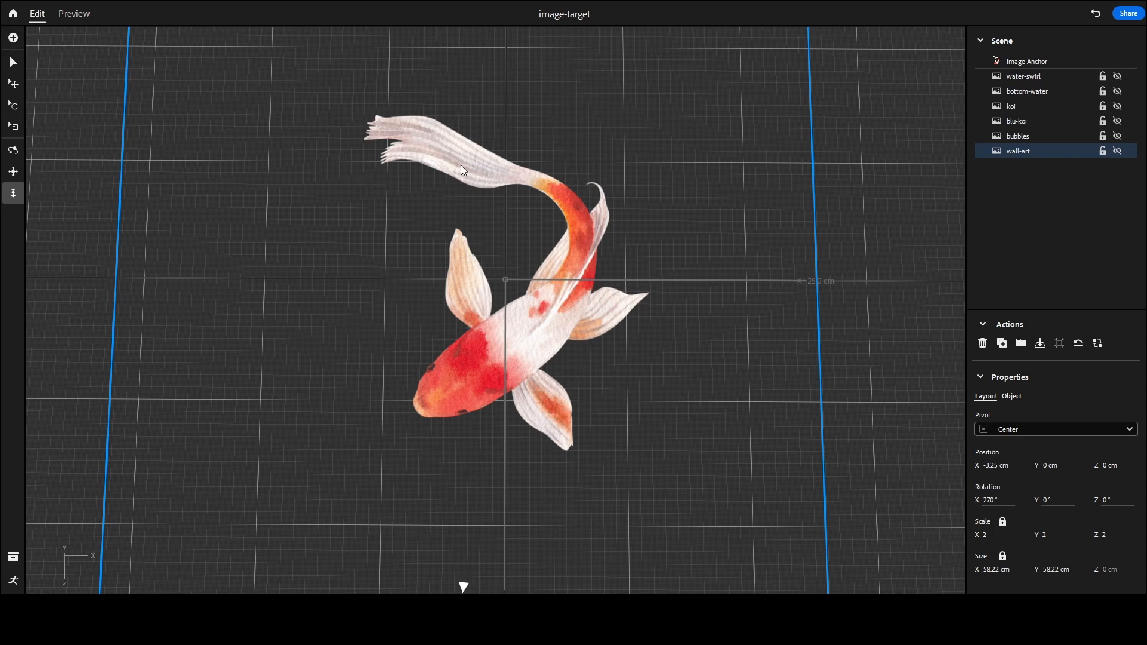
mouse_move(750, 445)
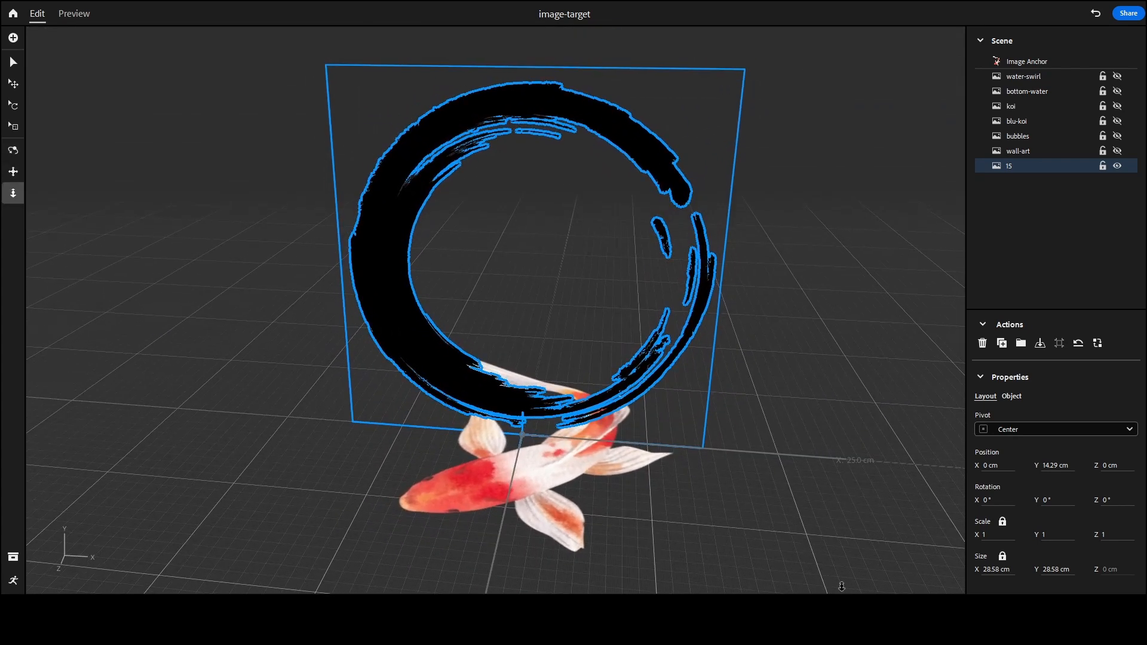
click(997, 500)
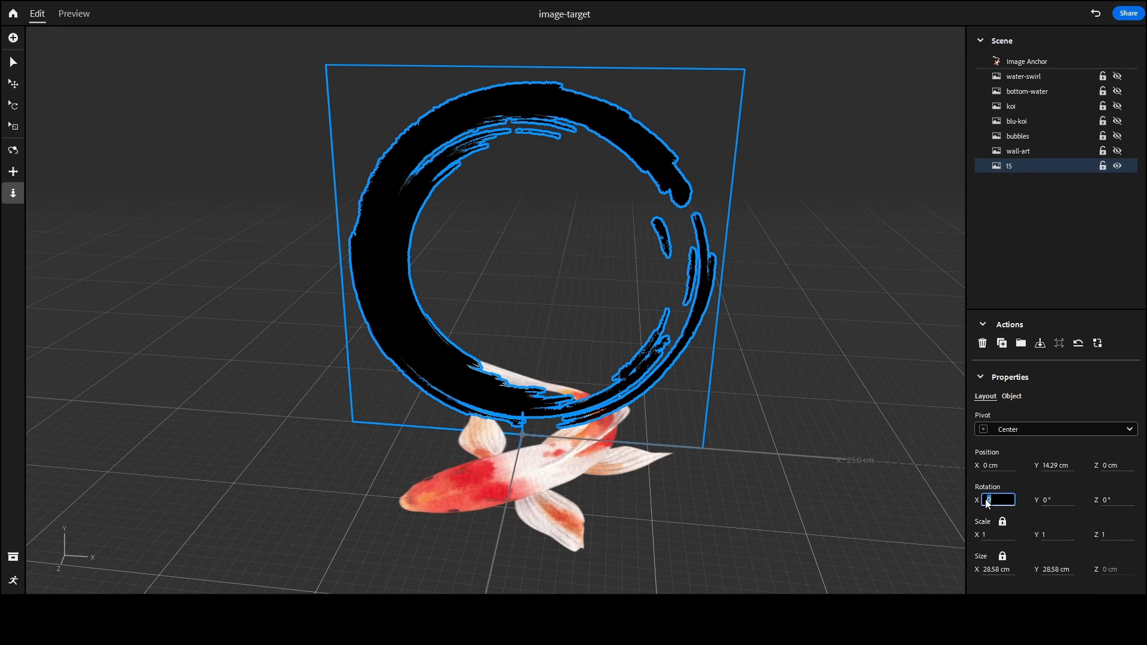
text(270°)
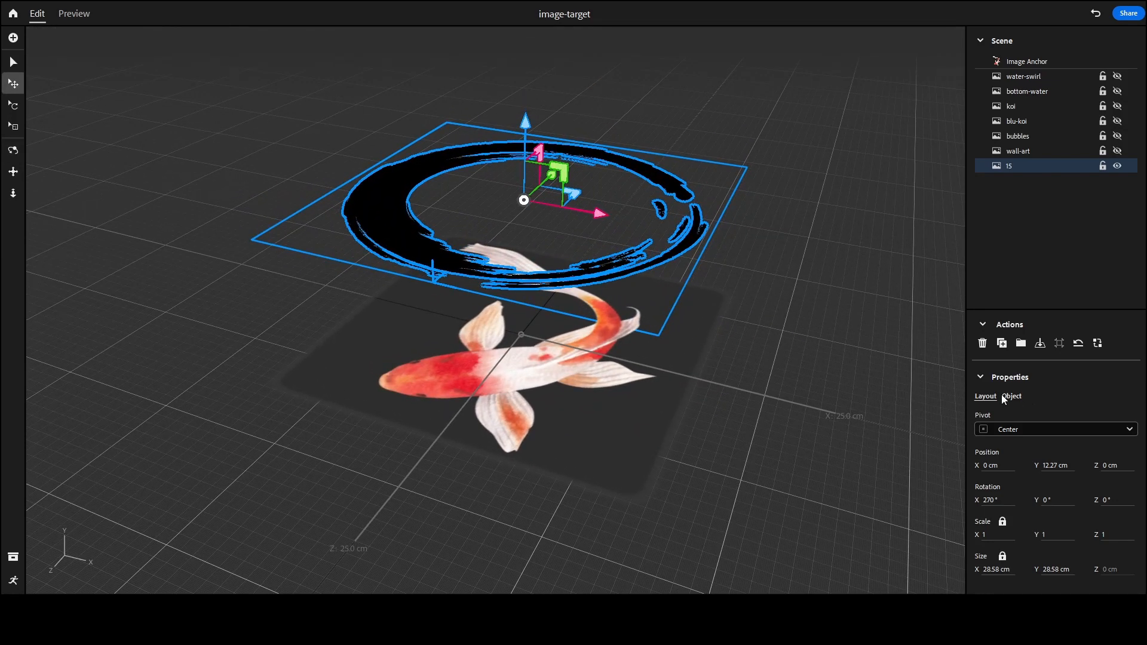
- Show the ink ring layer's Object settings
click(1011, 396)
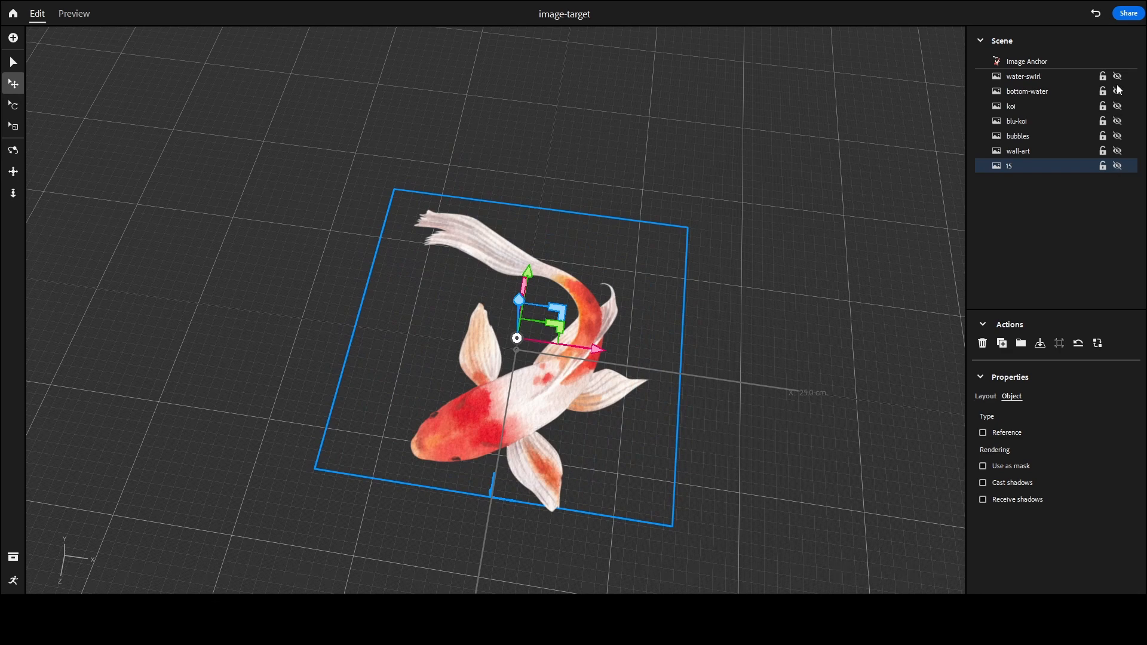
- Make the water-swirl layer visible so five layers composite above the koi target
click(1117, 76)
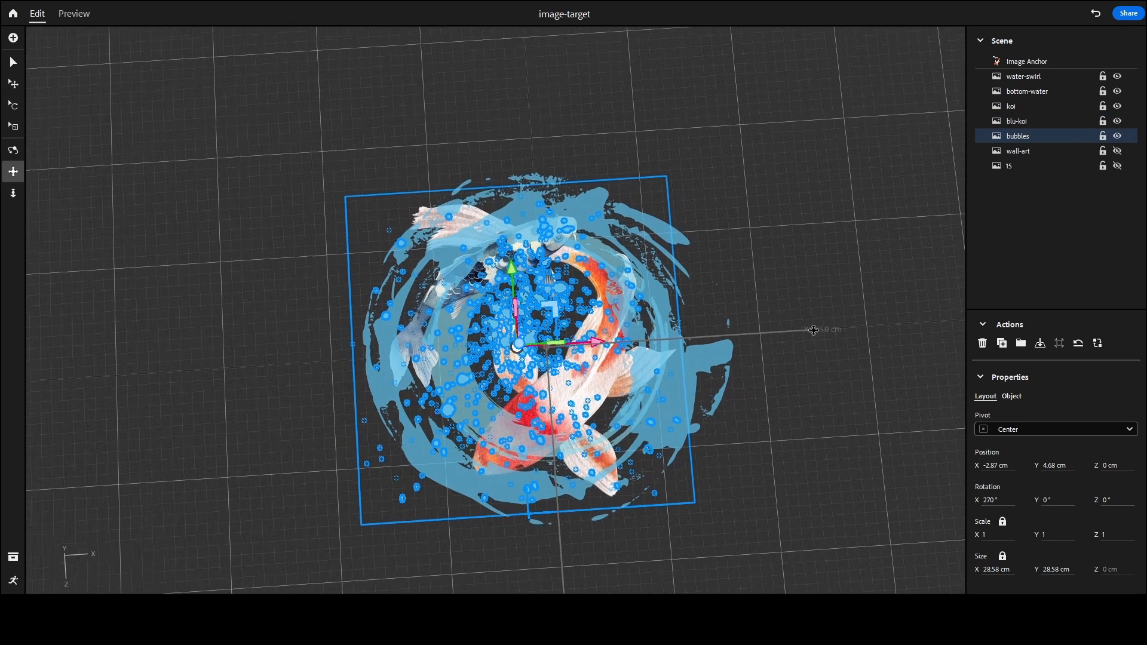
click(1026, 61)
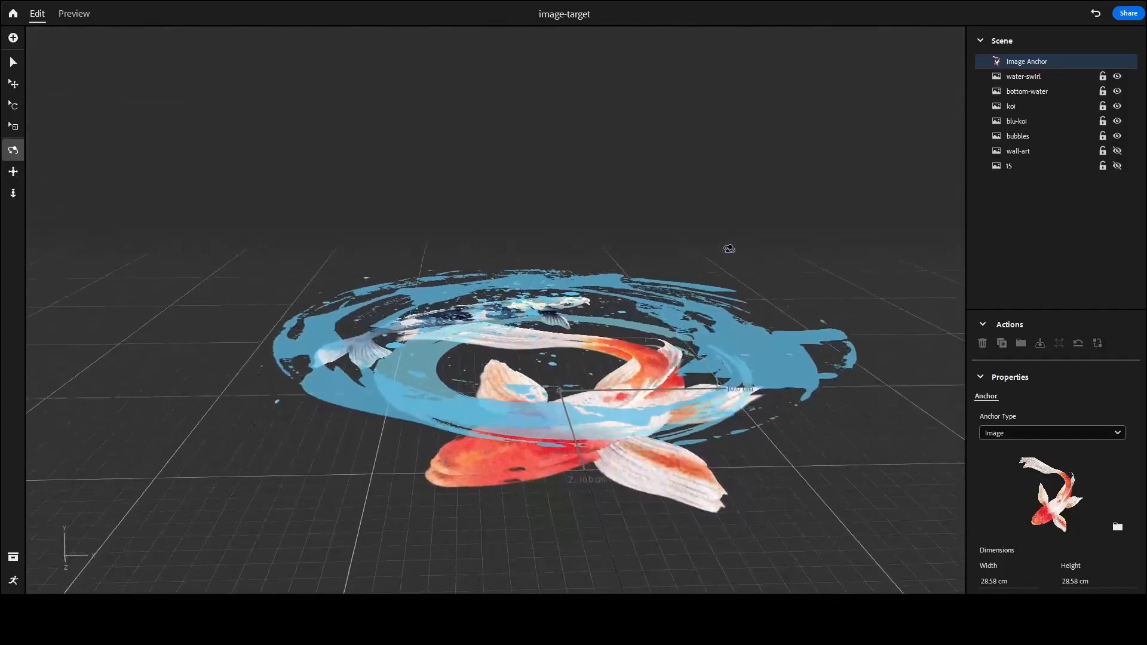
- Nudge the orange koi layer to about X 0.03, Y 0.5, Z -0.07 cm, then deselect
click(1017, 151)
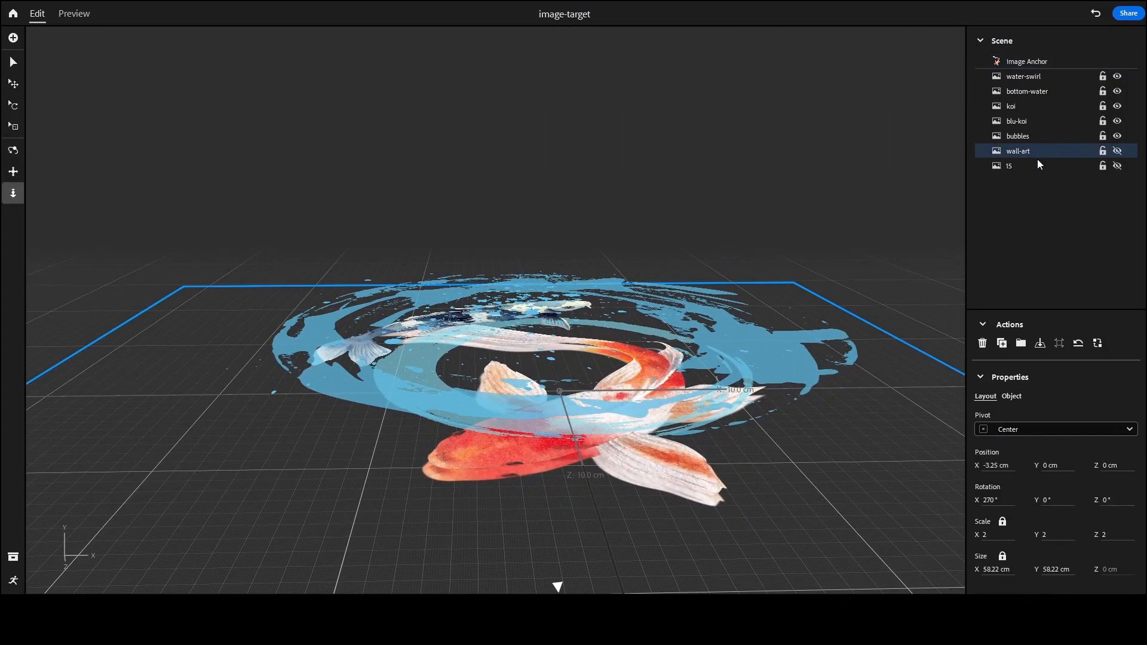
click(1011, 107)
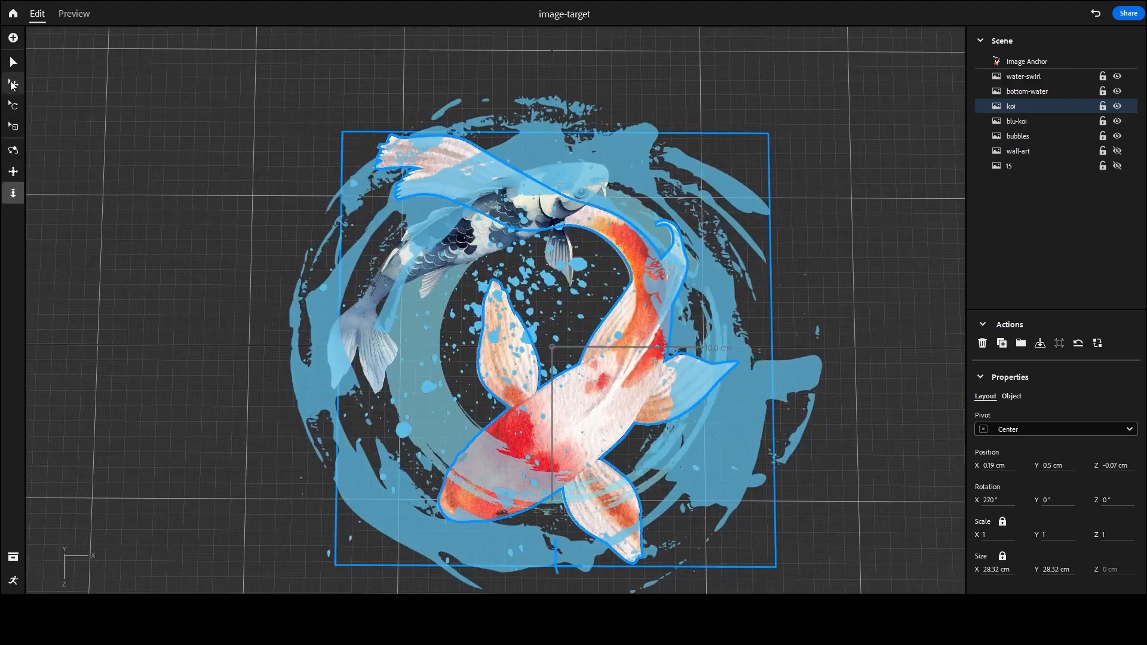
click(13, 83)
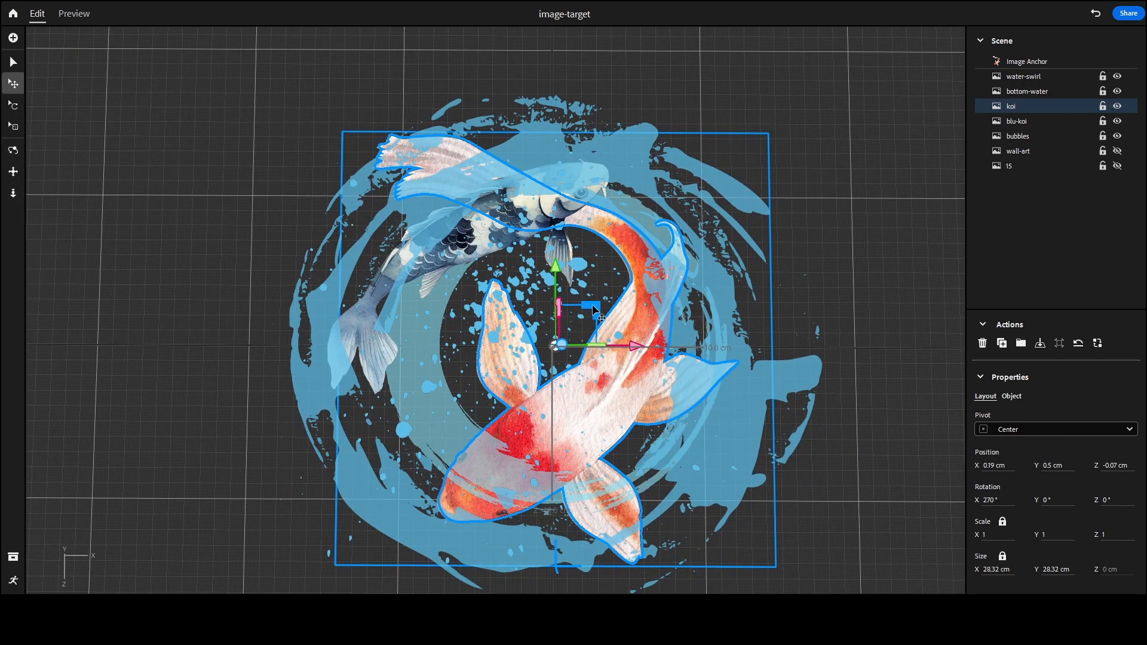
drag(593, 307, 610, 318)
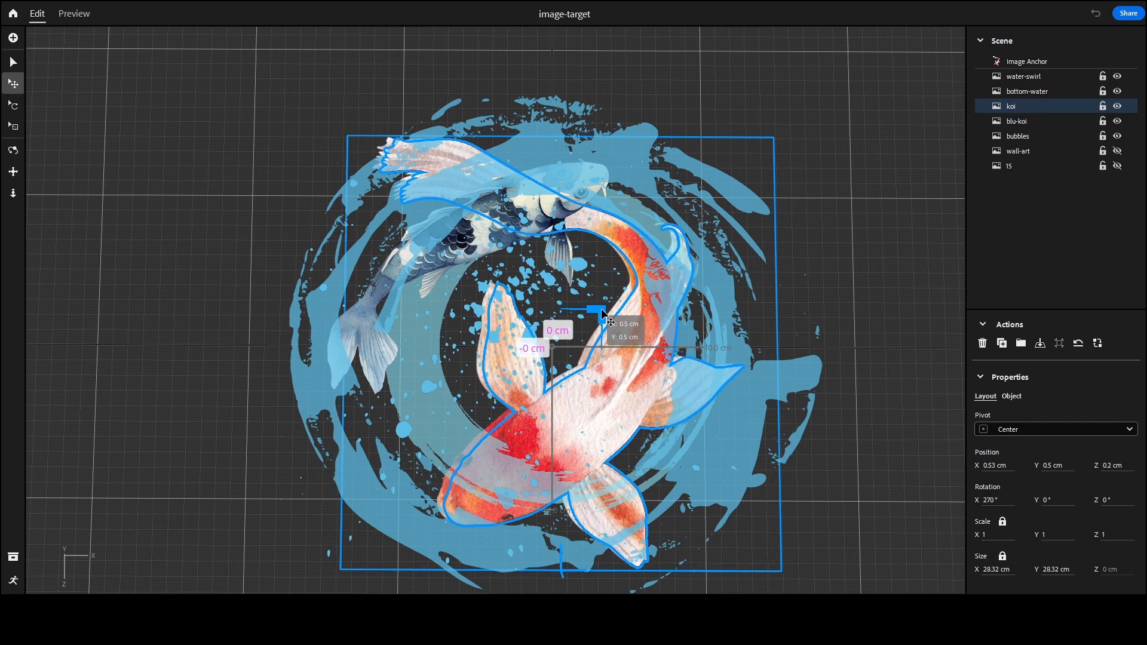
drag(596, 308, 591, 306)
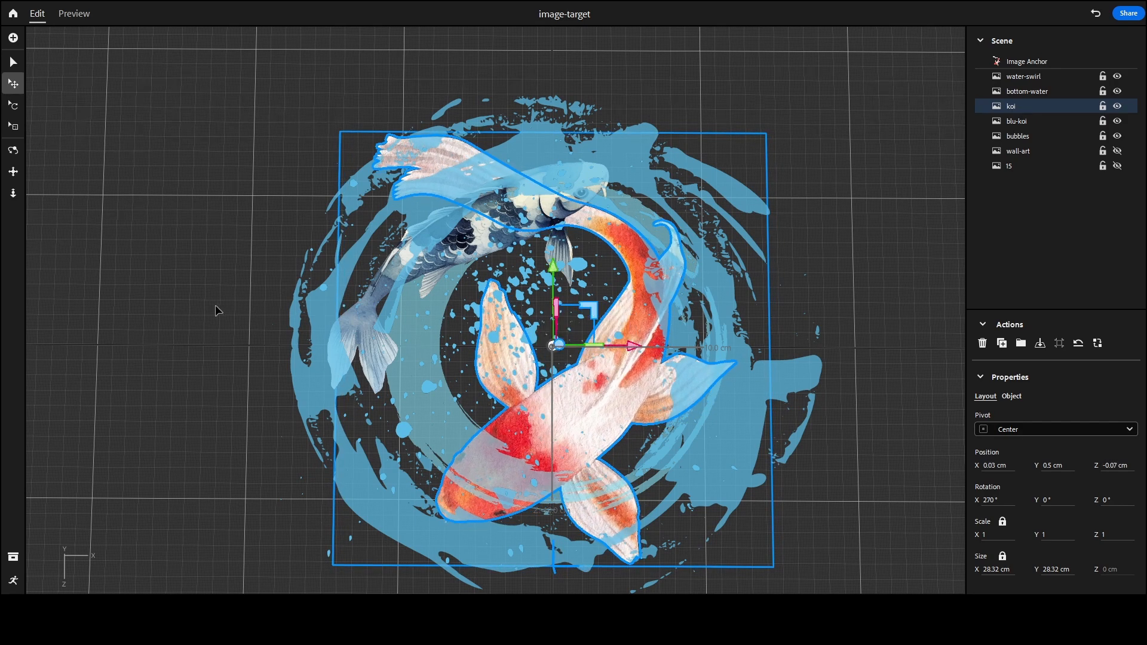
click(1027, 61)
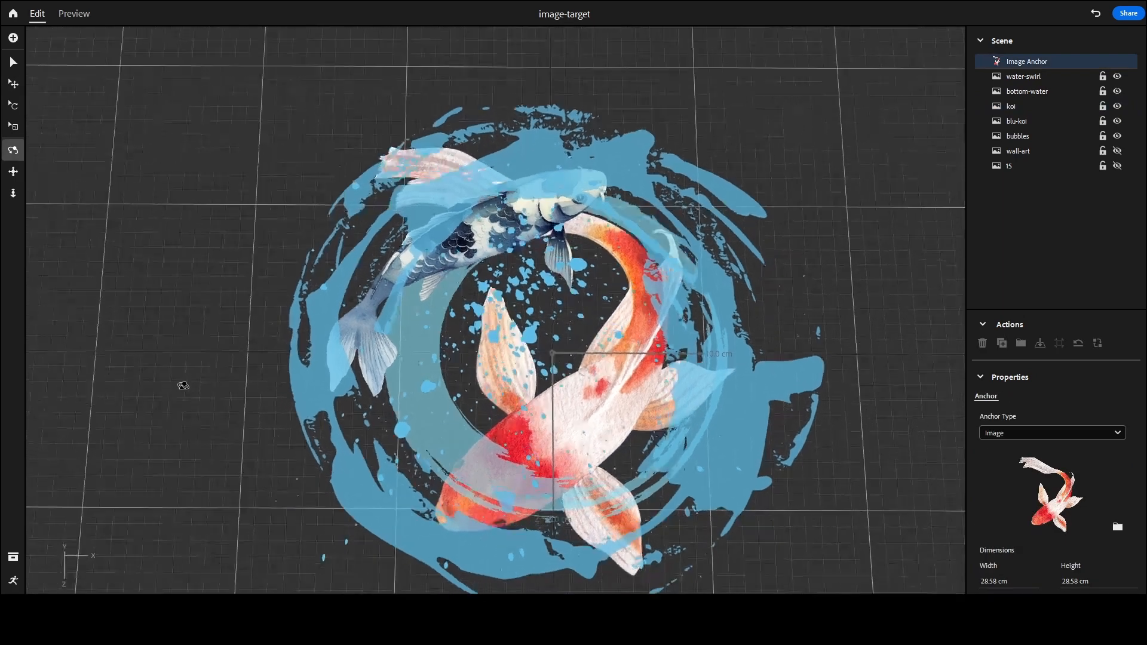
click(74, 13)
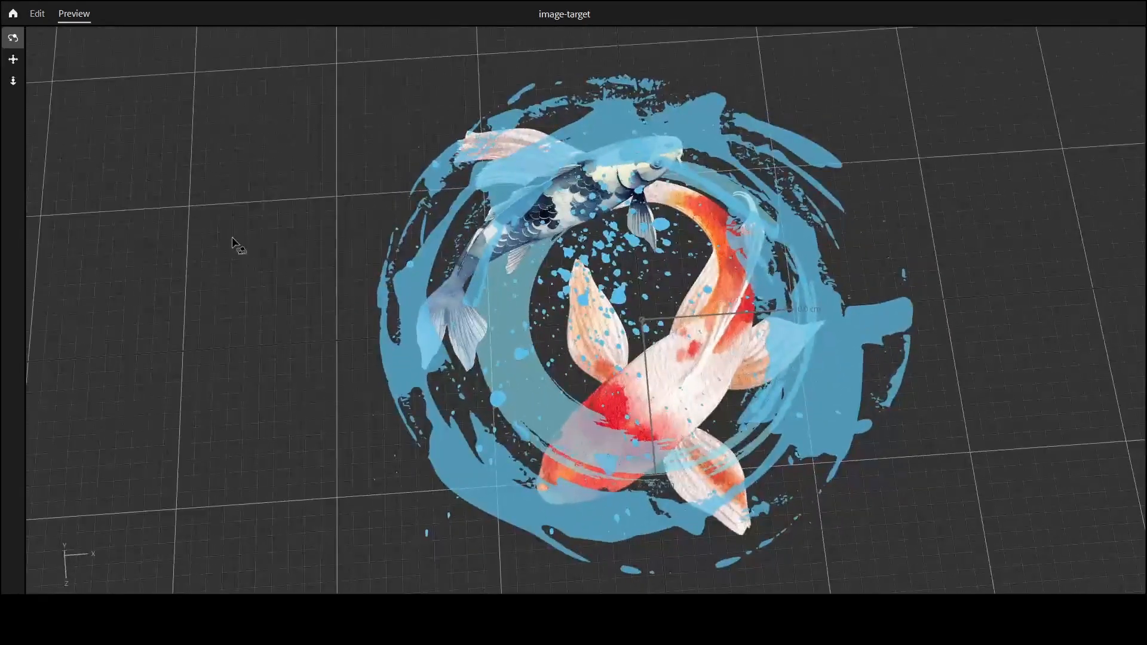
click(36, 13)
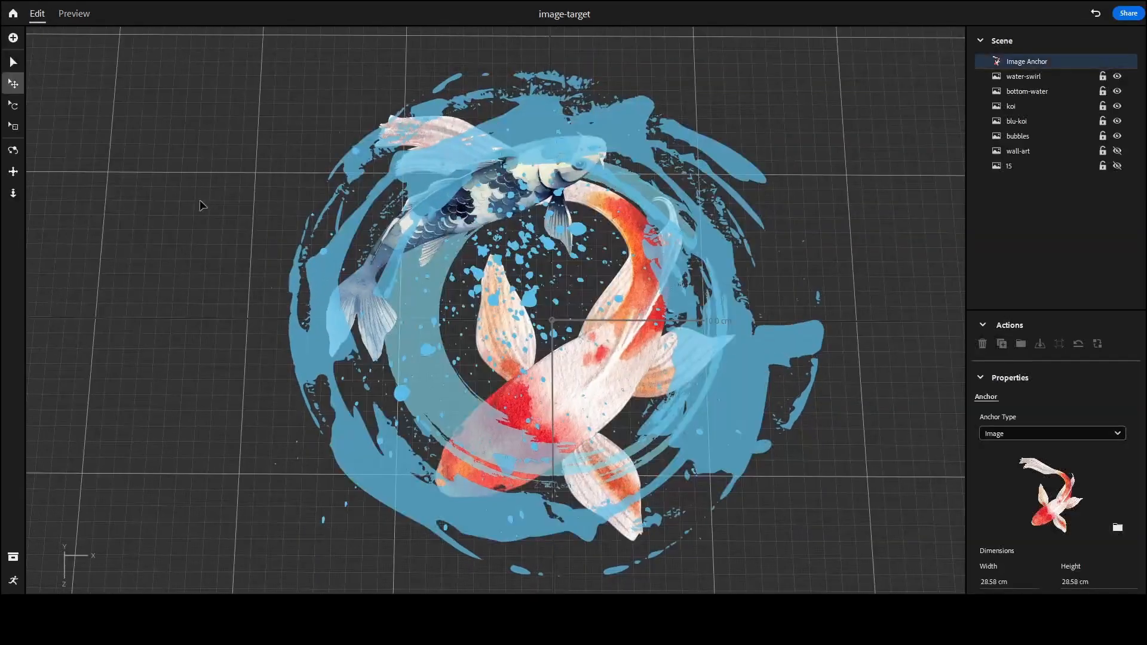